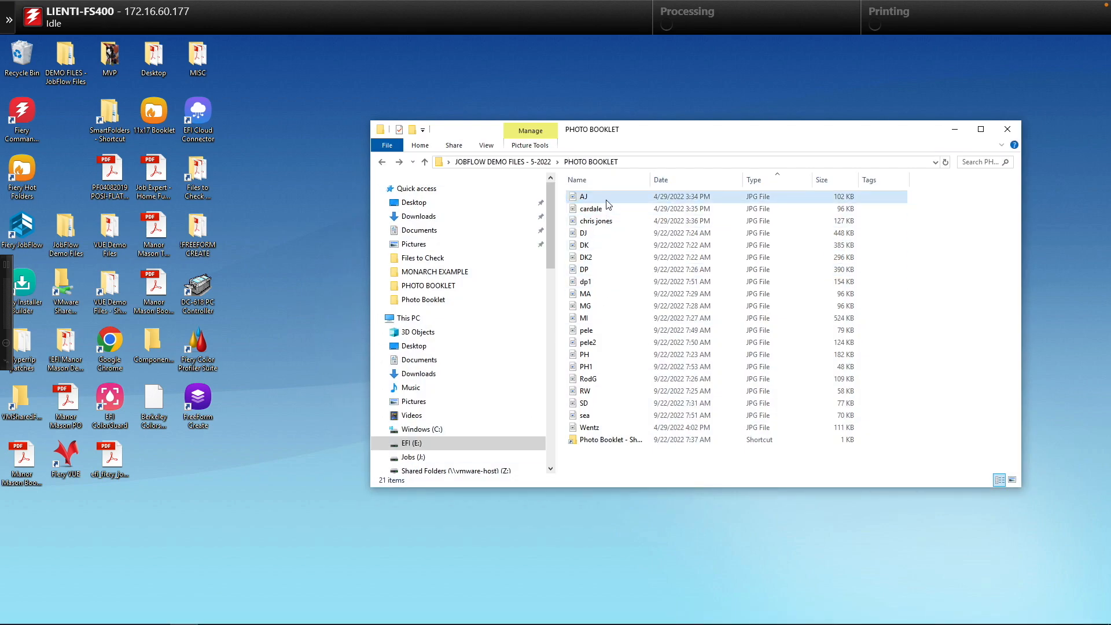
Zip the JPEG photos as PHOTOS and drop the zip into the Photo Booklet smart folder.
{"action": "left_click", "coordinate": [588, 427]}
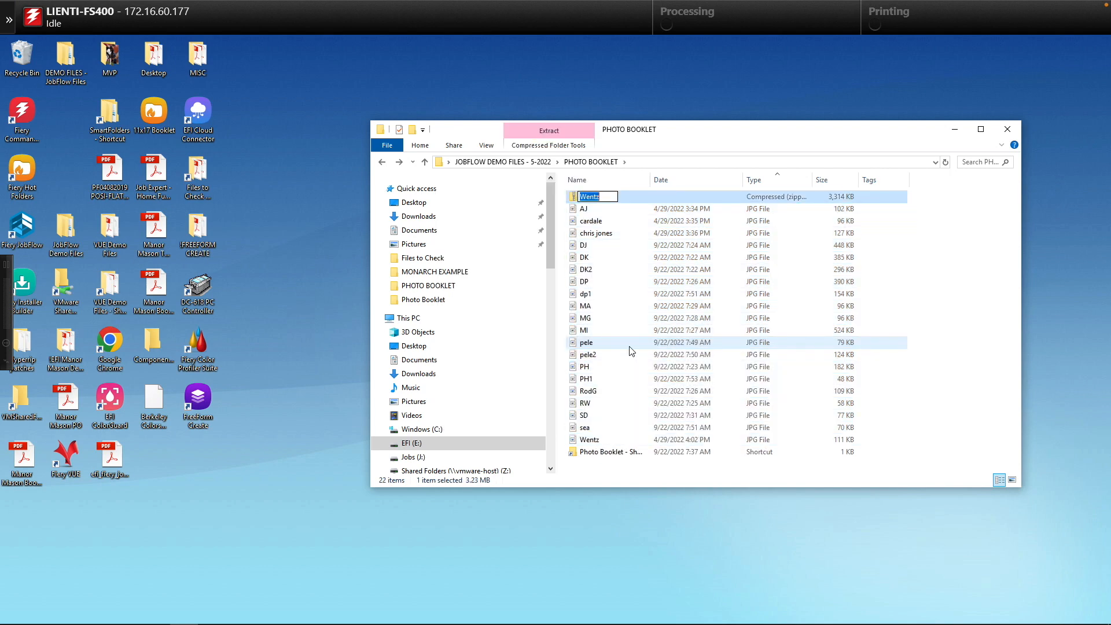
{"action": "type", "text": "PHOTOS"}
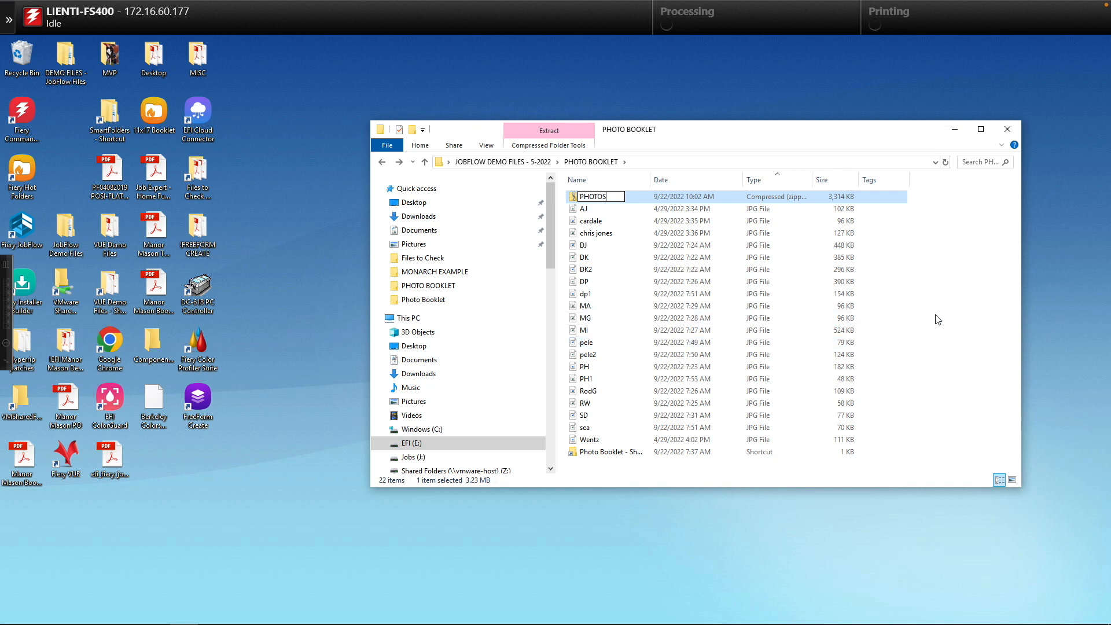
{"action": "right_click", "coordinate": [591, 197]}
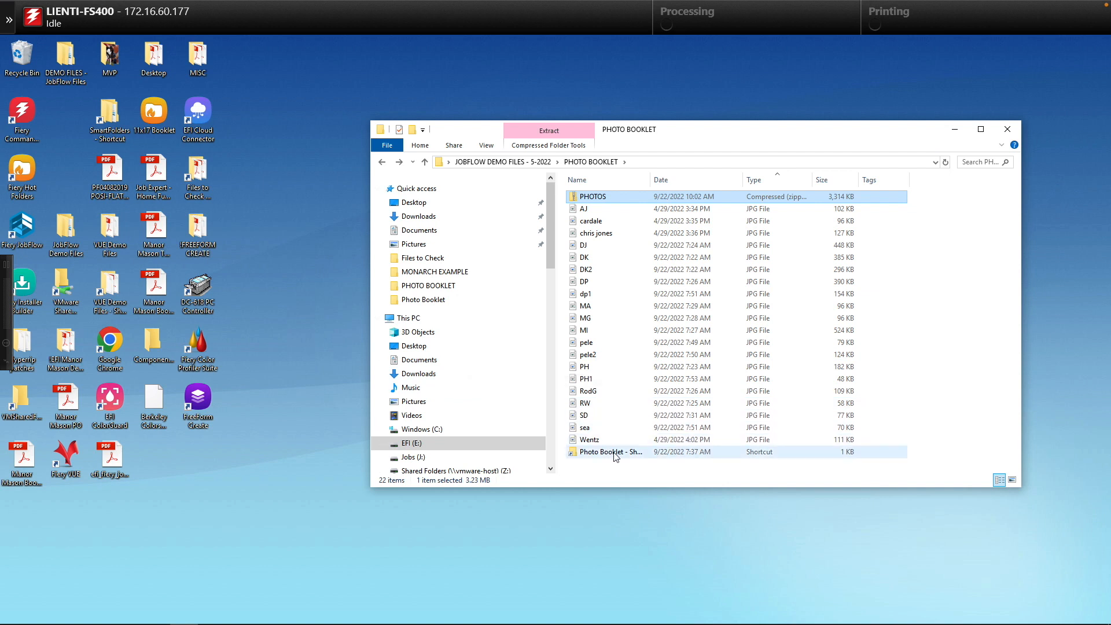
{"action": "double_click", "coordinate": [607, 452]}
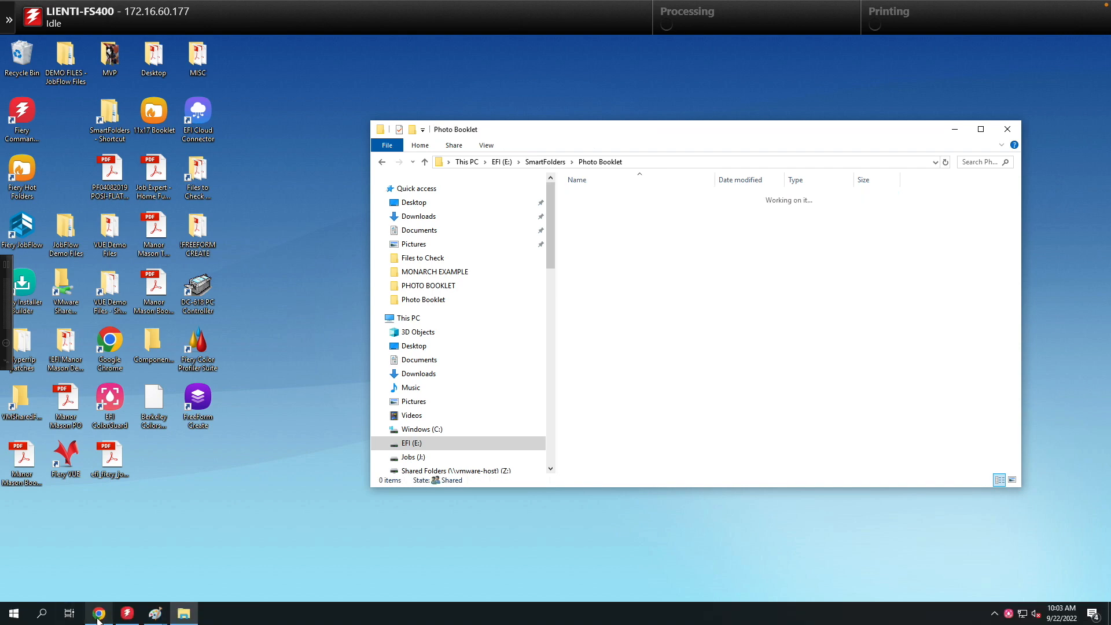
{"action": "left_click", "coordinate": [98, 612]}
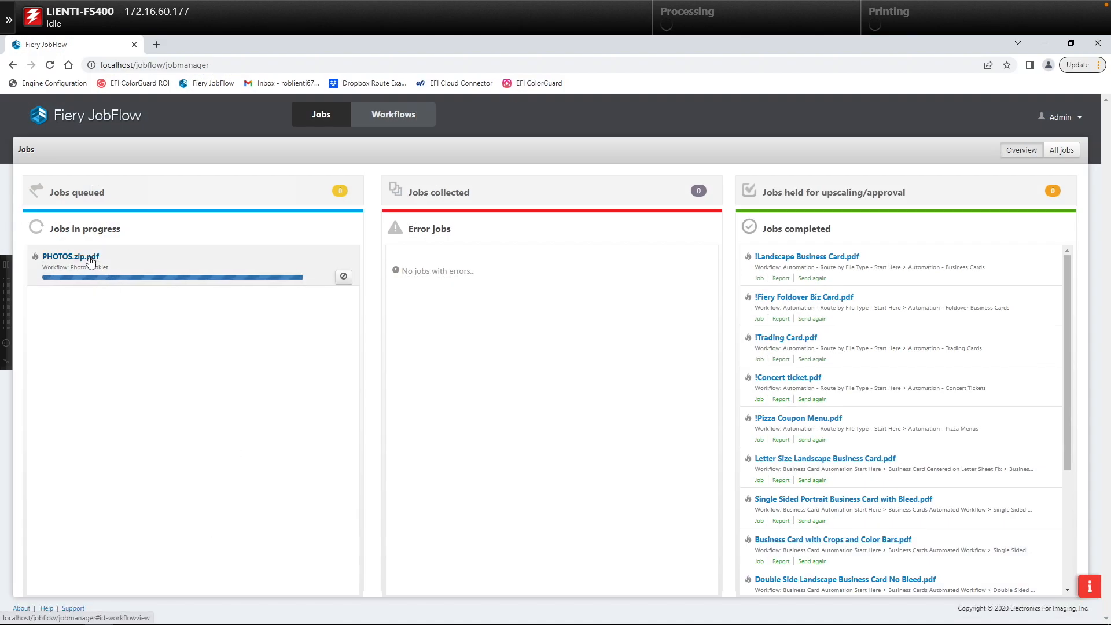
Open the PHOTOS.zip.pdf job to view its processed 10-page booklet PDF.
{"action": "left_click", "coordinate": [71, 257]}
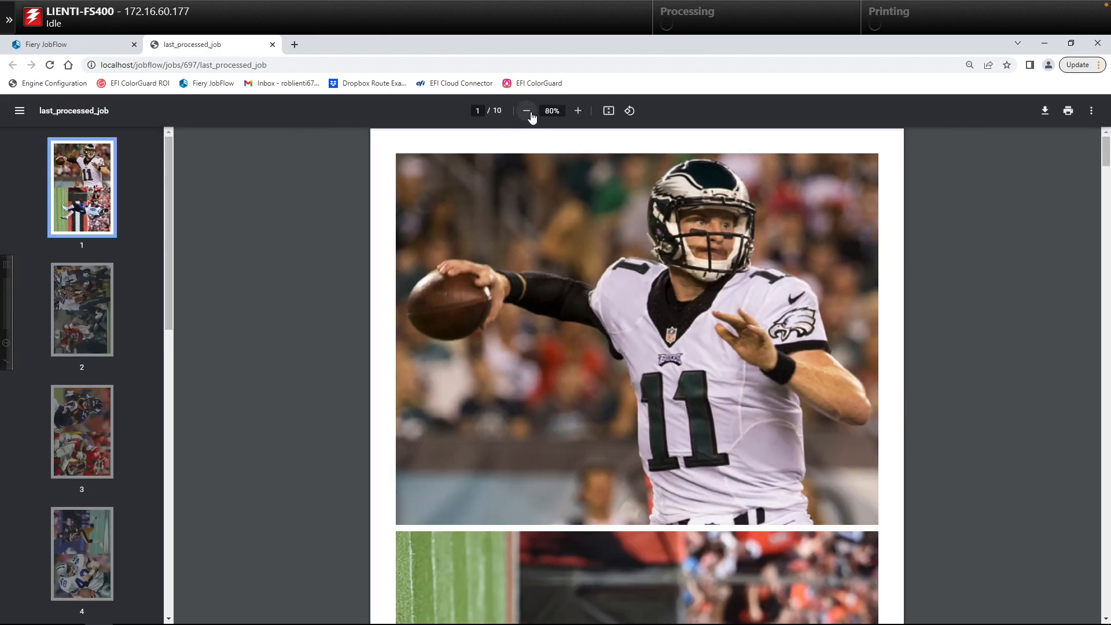
Zoom the booklet preview out to review whole imposed pages through page 8.
{"action": "left_click", "coordinate": [525, 111]}
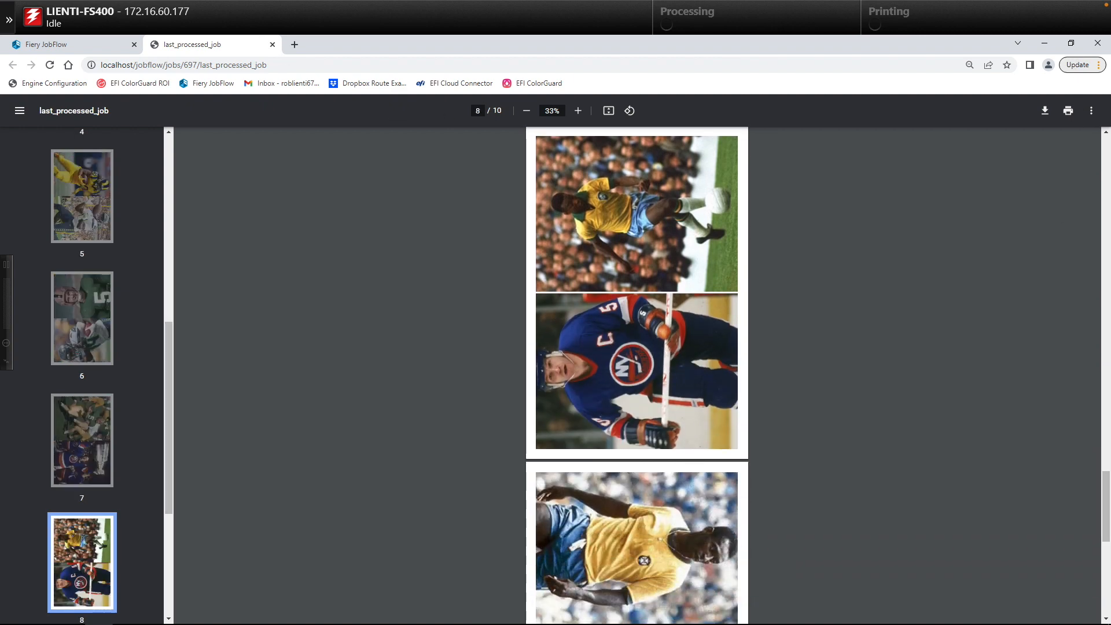
Select the PHOTOS.zip.pdf job in Command WorkStation and open its Job Properties.
{"action": "left_click", "coordinate": [126, 613]}
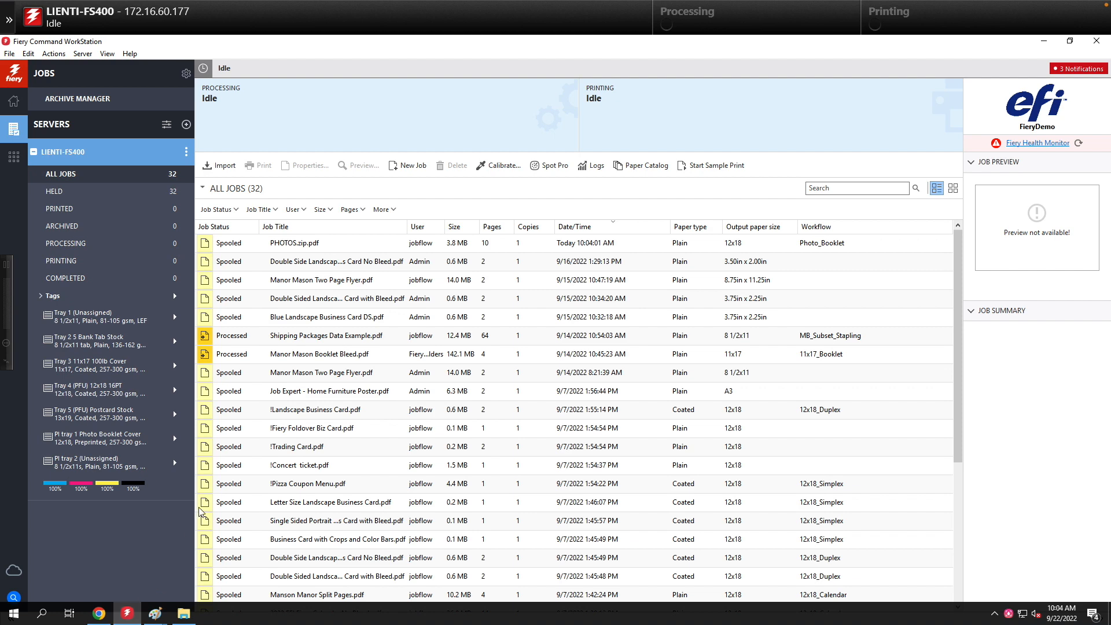
{"action": "left_click", "coordinate": [319, 243]}
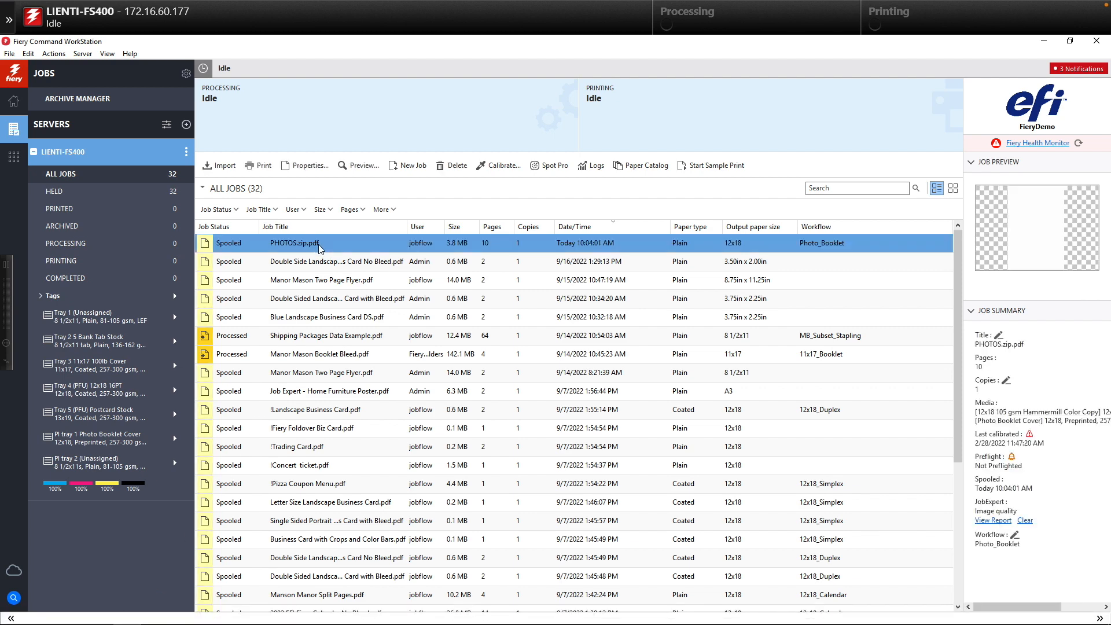
{"action": "double_click", "coordinate": [292, 242]}
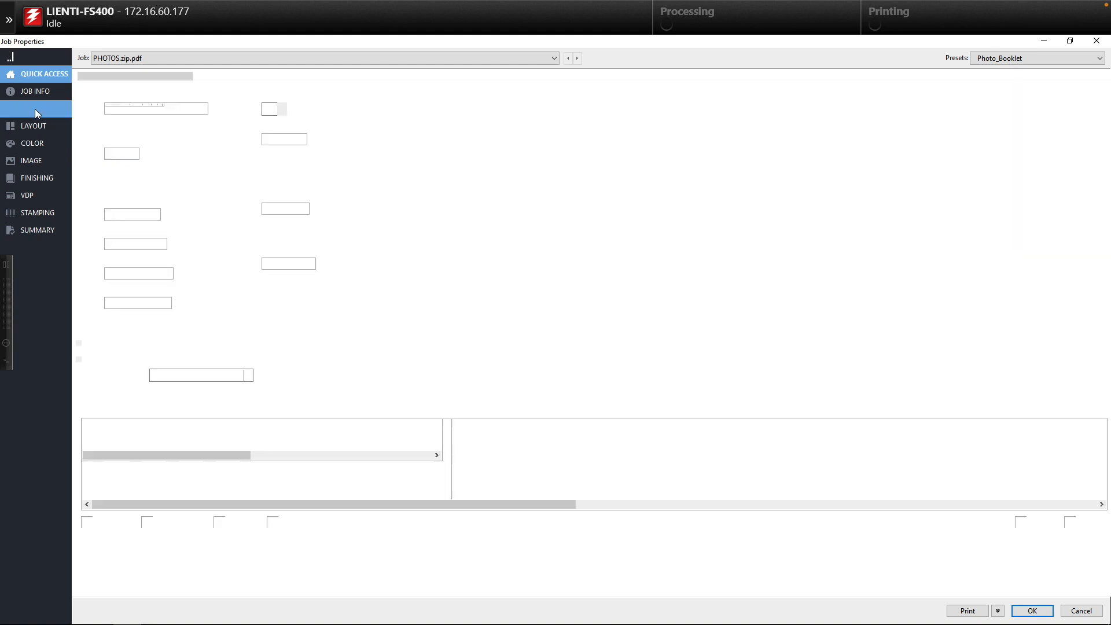
Review the Media settings showing 12x18 paper and the Photo Booklet Cover front cover.
{"action": "left_click", "coordinate": [31, 109]}
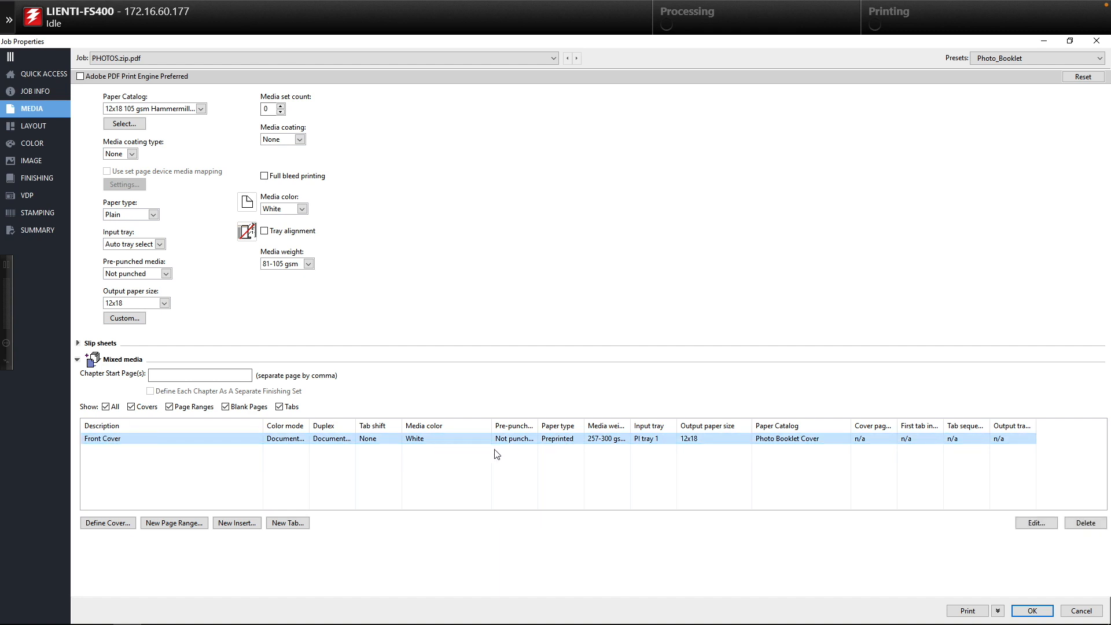
{"action": "mouse_move", "coordinate": [418, 467]}
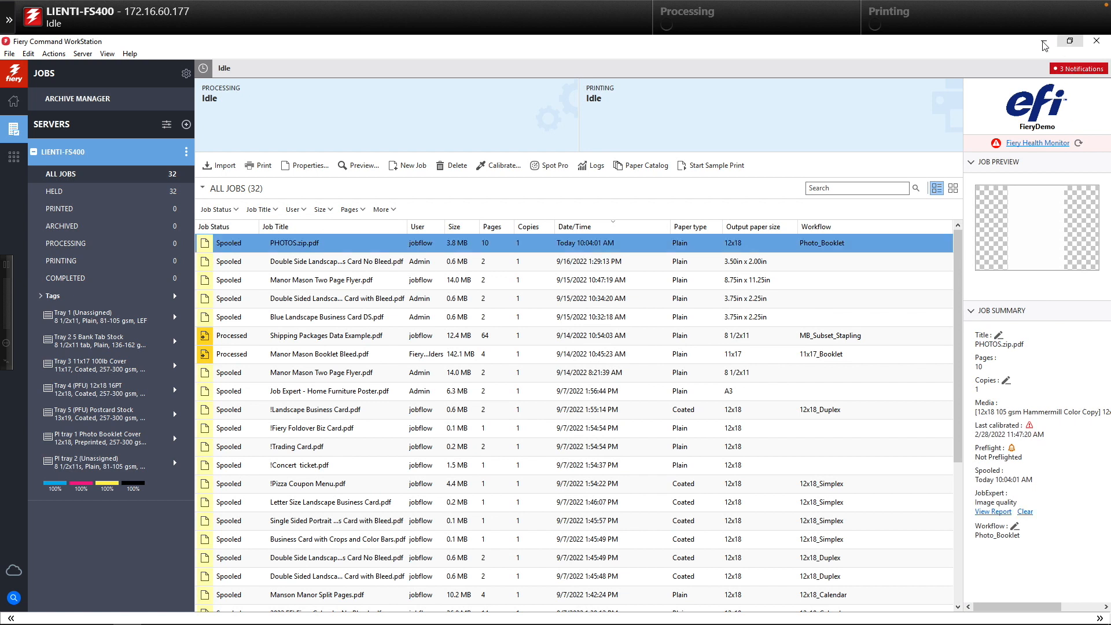
{"action": "mouse_move", "coordinate": [1043, 41]}
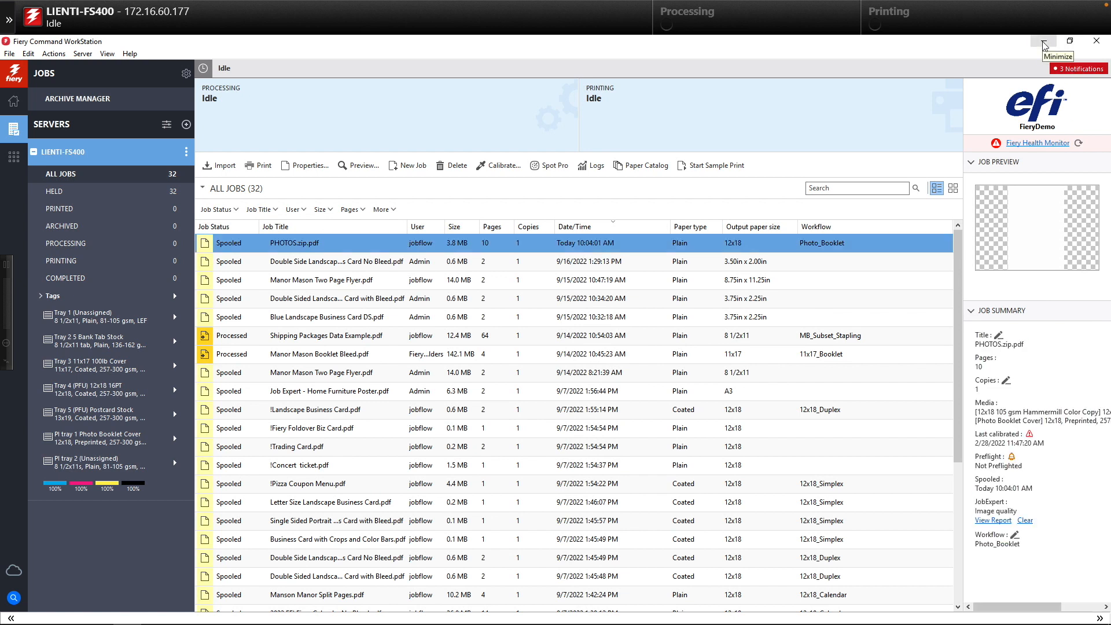